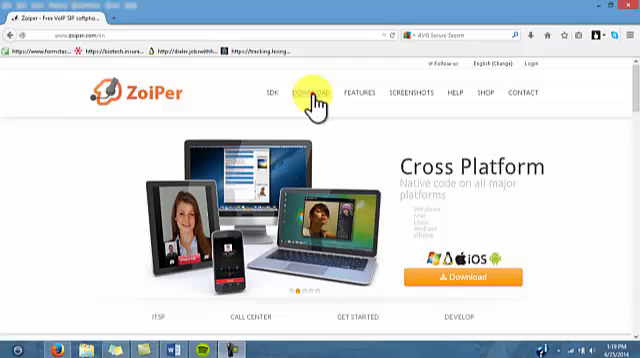
Step: Navigate from the site's Download menu to the Zoiper Classic download page
click(304, 92)
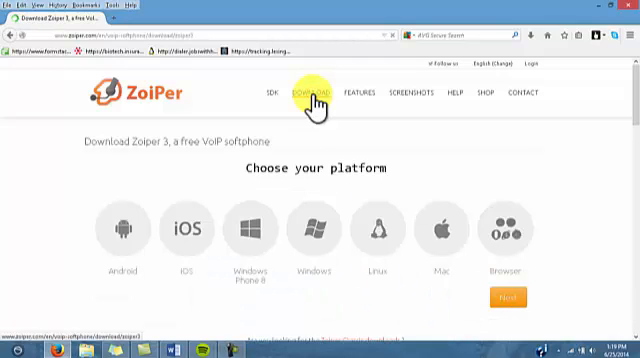
click(312, 228)
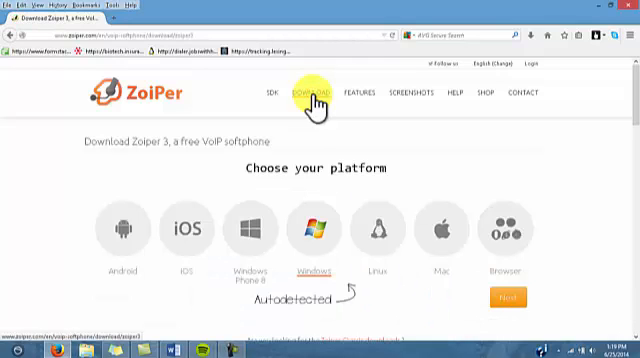
scroll(down, 3)
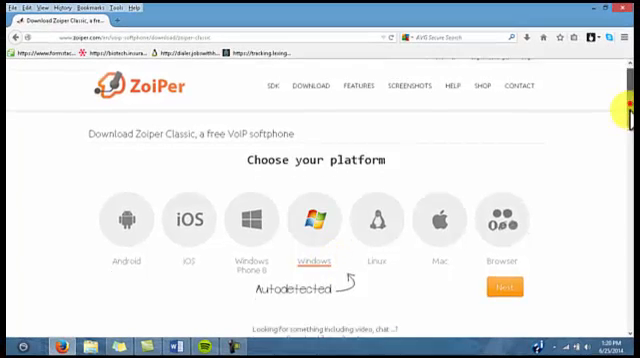
Step: Scroll the download page to the version choice and Zoiper 3 note
scroll(down, 3)
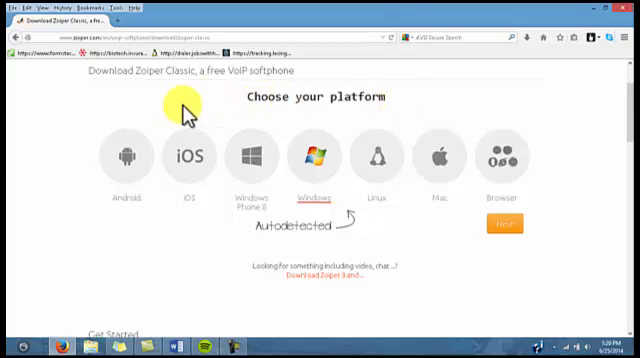
mouse_move(350, 120)
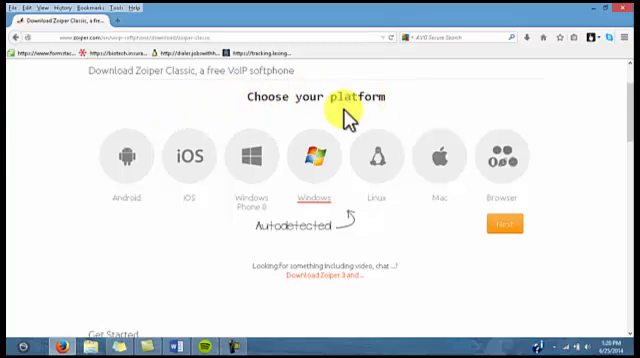
mouse_move(350, 190)
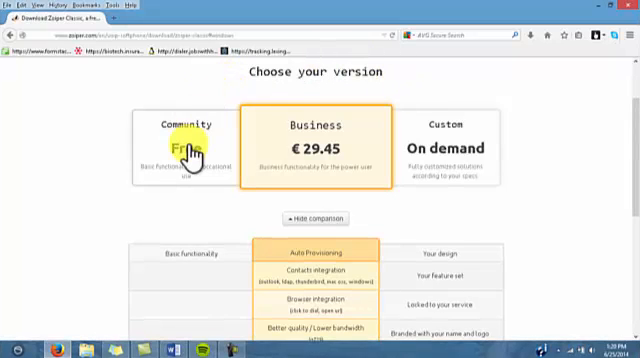
Step: Choose the free Community version and start its download manually
click(184, 148)
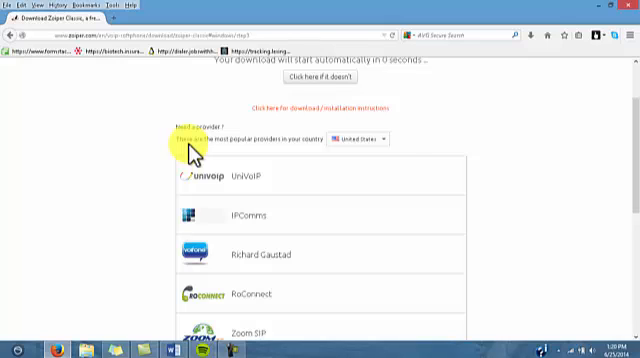
click(316, 76)
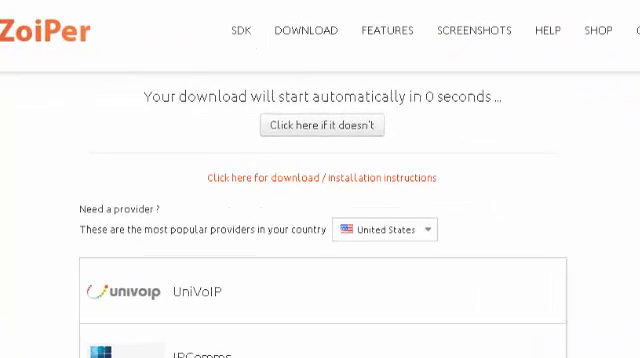
Step: Run the installer through welcome and default install folder, then quit Setup
click(324, 124)
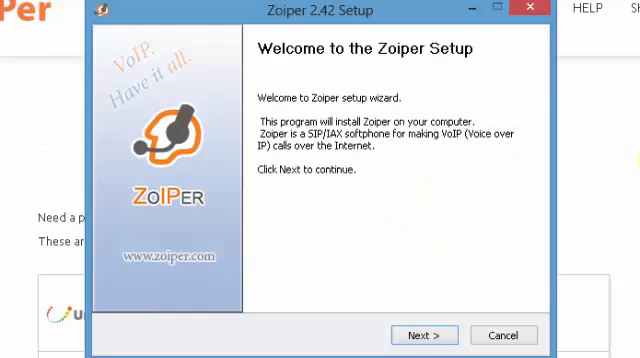
click(424, 334)
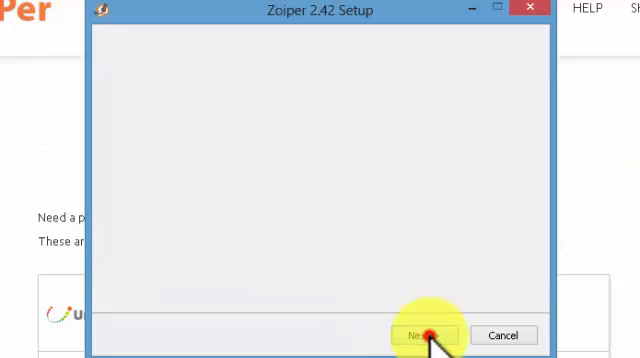
click(424, 336)
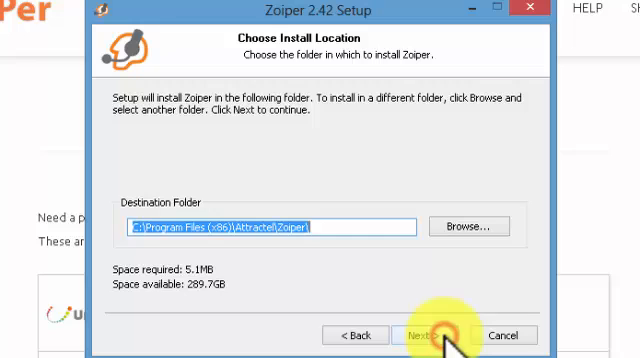
click(438, 336)
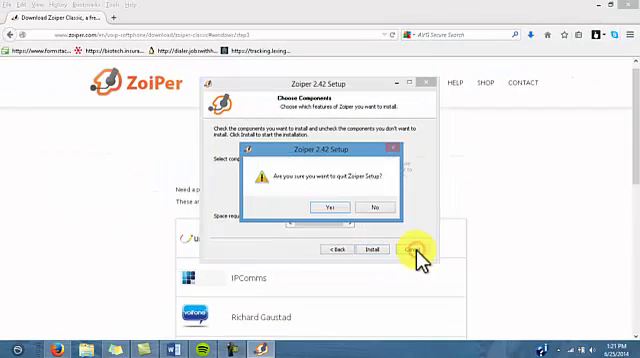
click(322, 206)
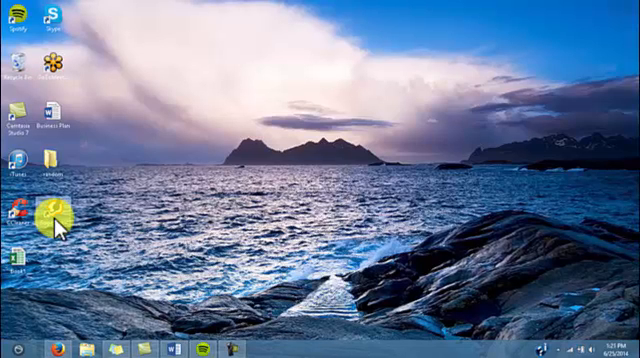
mouse_move(60, 218)
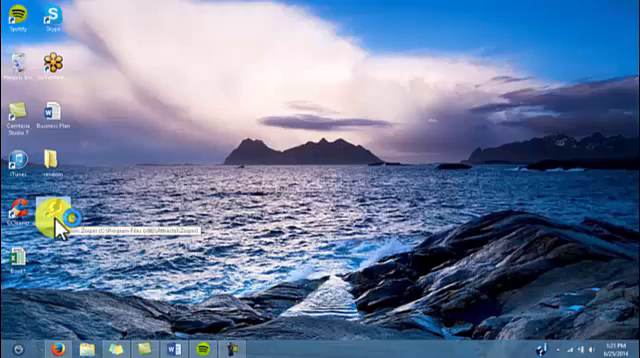
Step: Launch Zoiper from its desktop shortcut
double_click(52, 212)
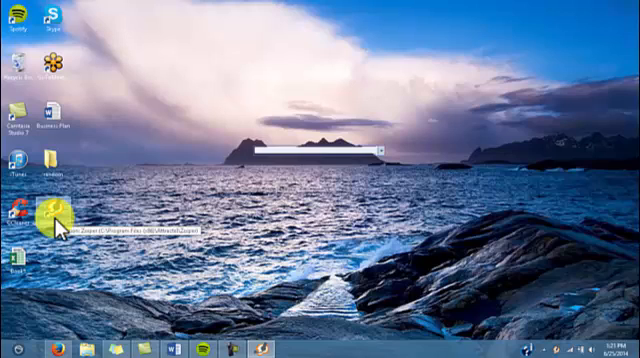
double_click(52, 212)
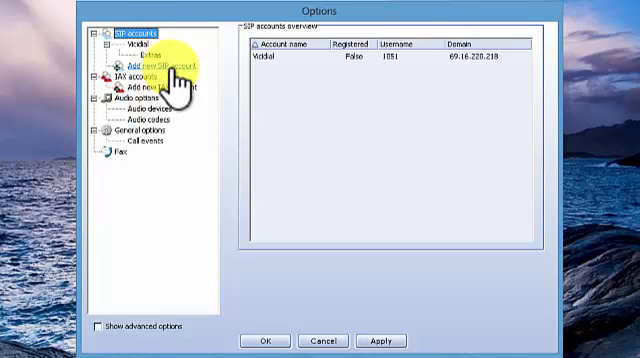
Step: Add a new SIP account in Options and confirm its name
click(156, 66)
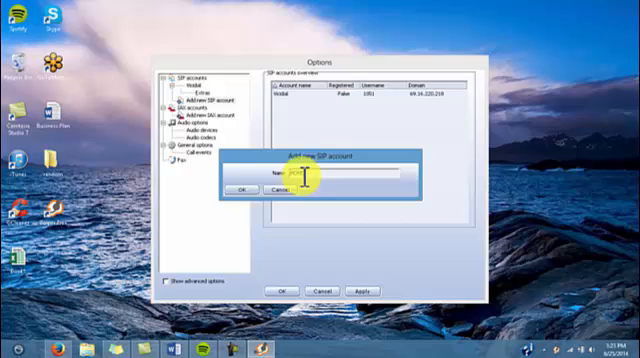
click(244, 188)
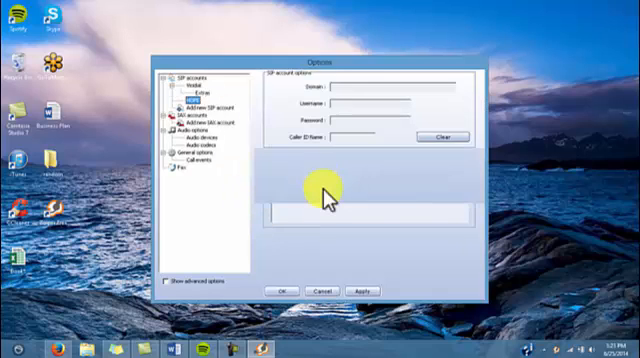